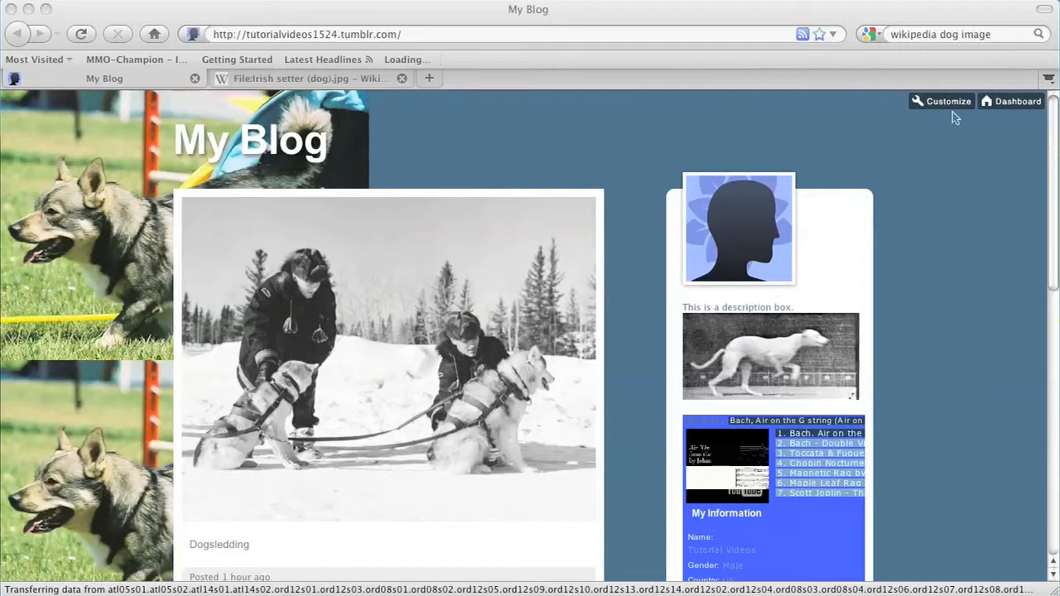
Return from the blog page to the Tumblr dashboard
left_click(1017, 102)
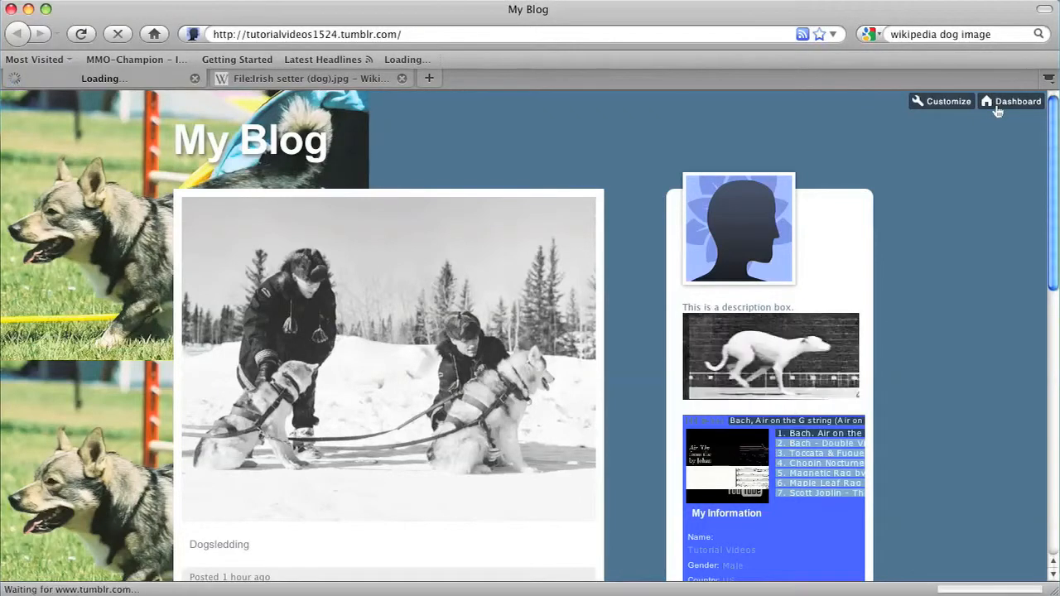
left_click(1017, 101)
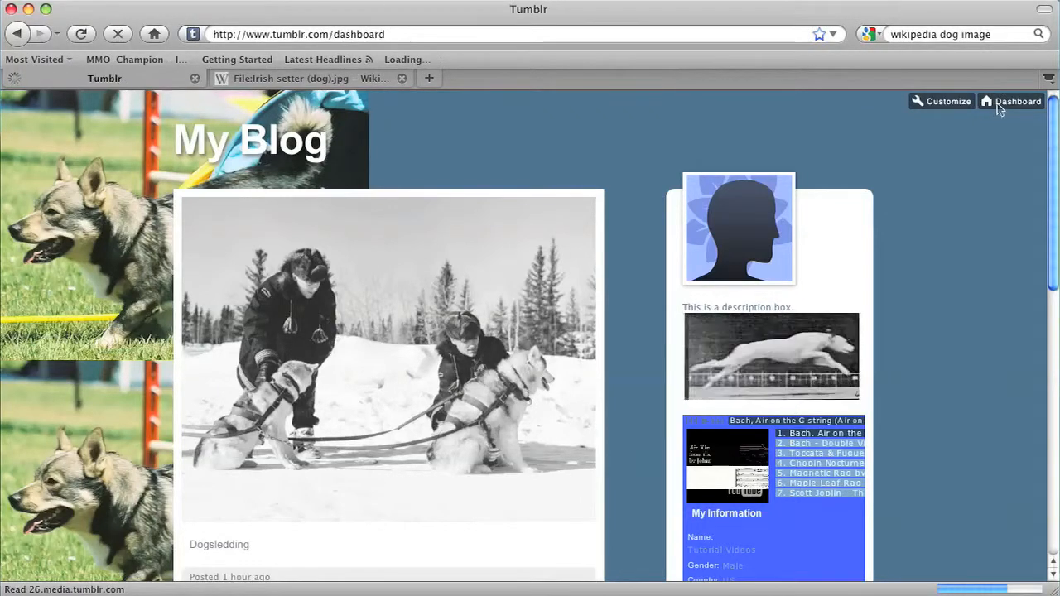
left_click(1017, 101)
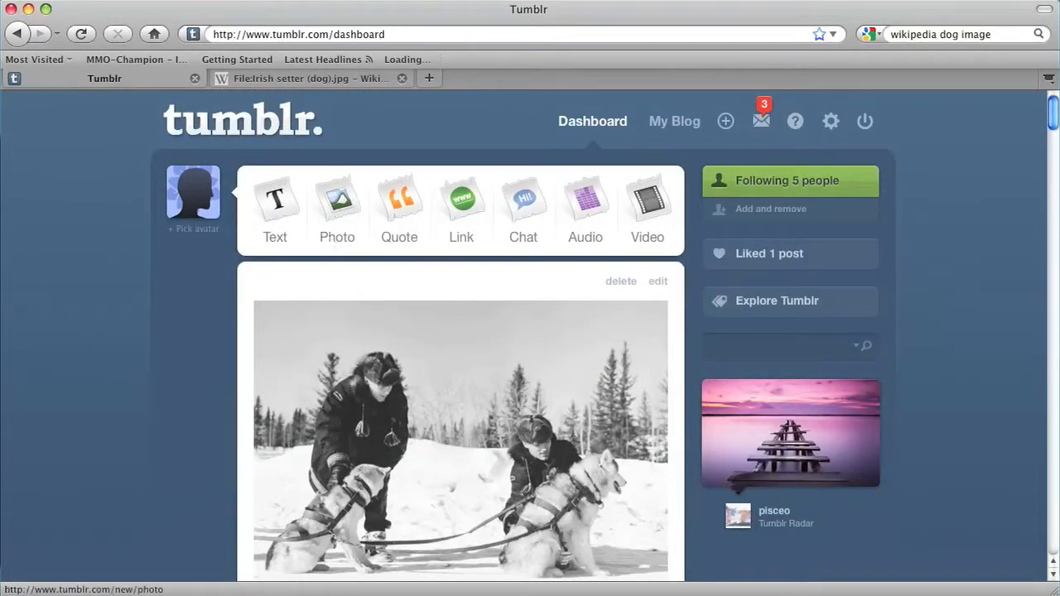
Start a new Photo post and bring up the file chooser for the image
left_click(337, 207)
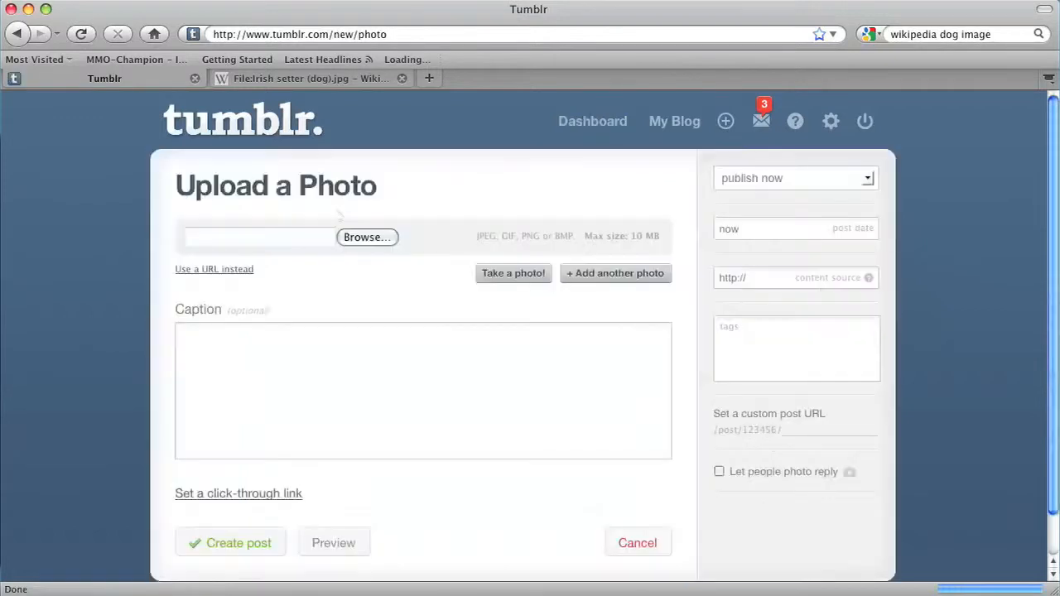
left_click(424, 389)
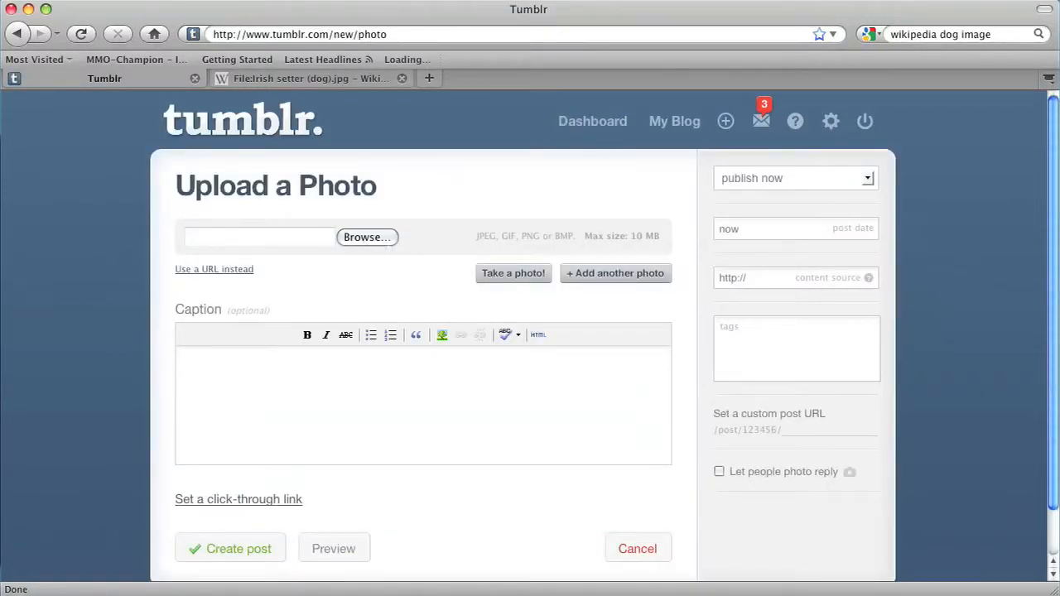
left_click(366, 237)
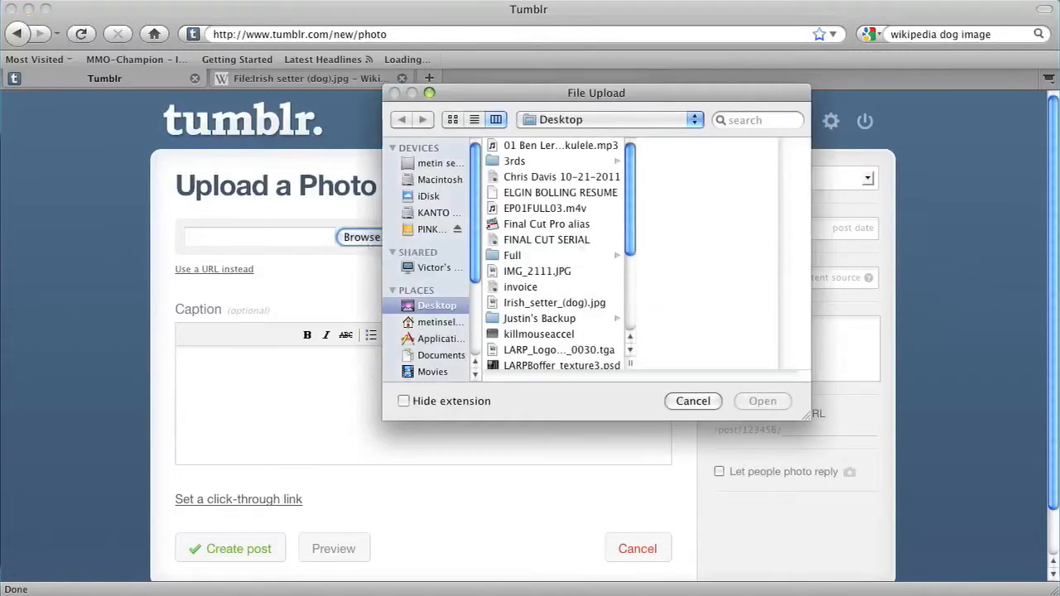
Attach irish_setter_(dog).jpg from the Desktop to the photo post
left_click(553, 301)
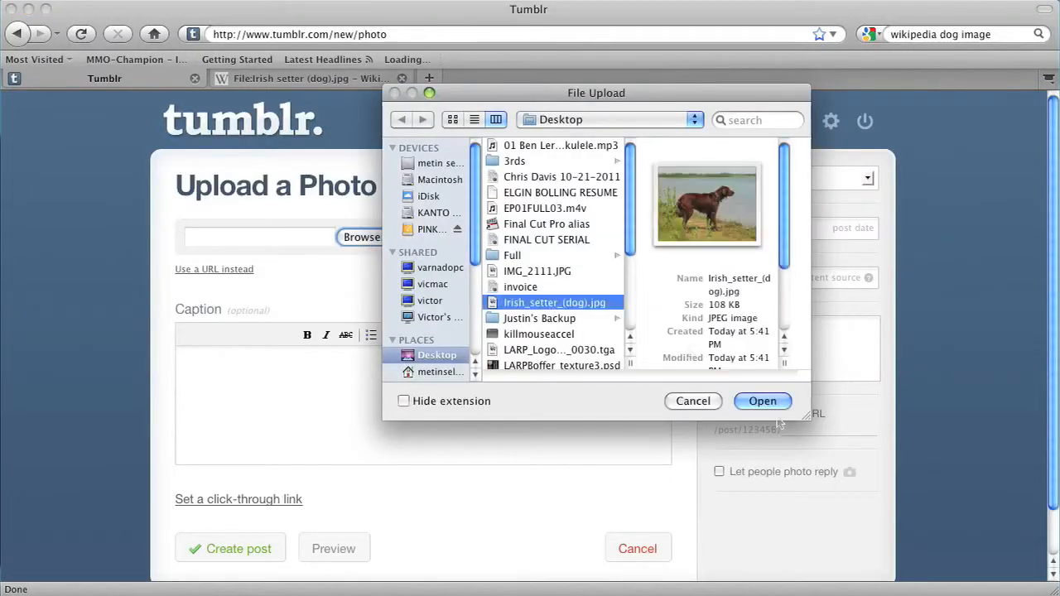
left_click(762, 401)
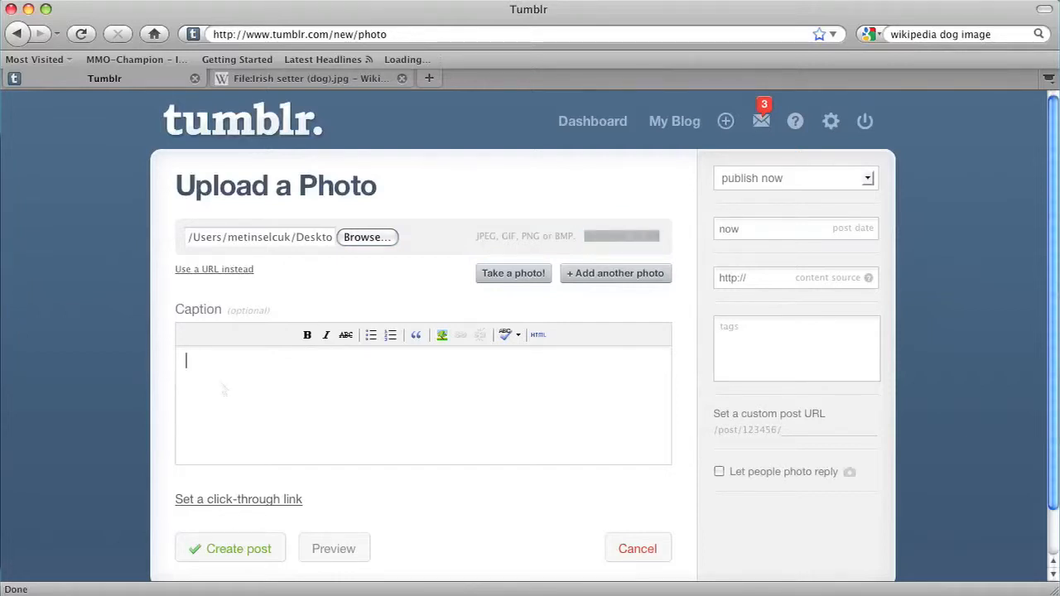
Caption the photo 'Irish Setter' and create the post
type("Irish Setter")
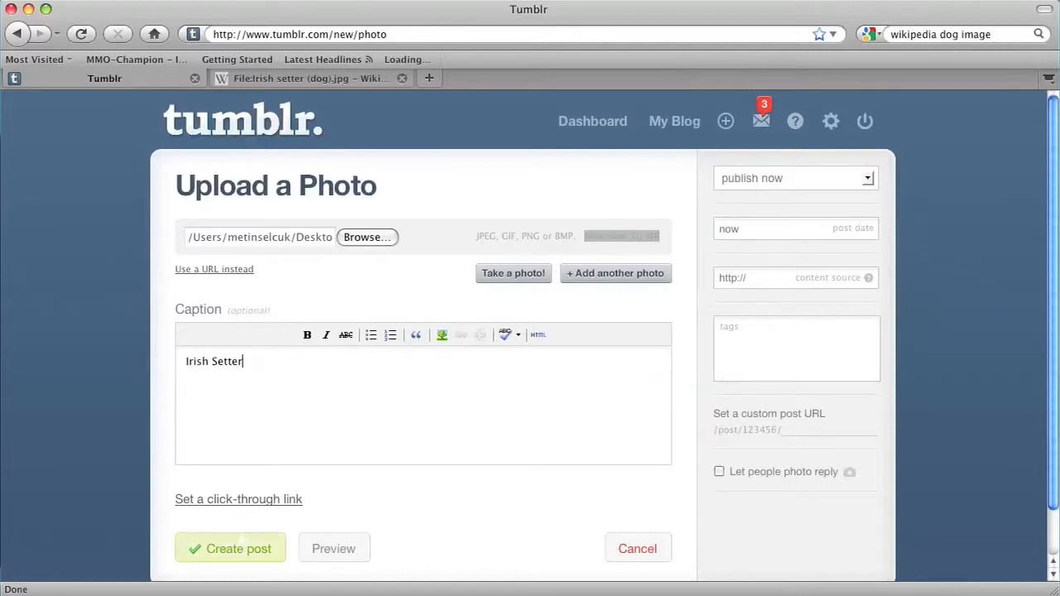
left_click(231, 548)
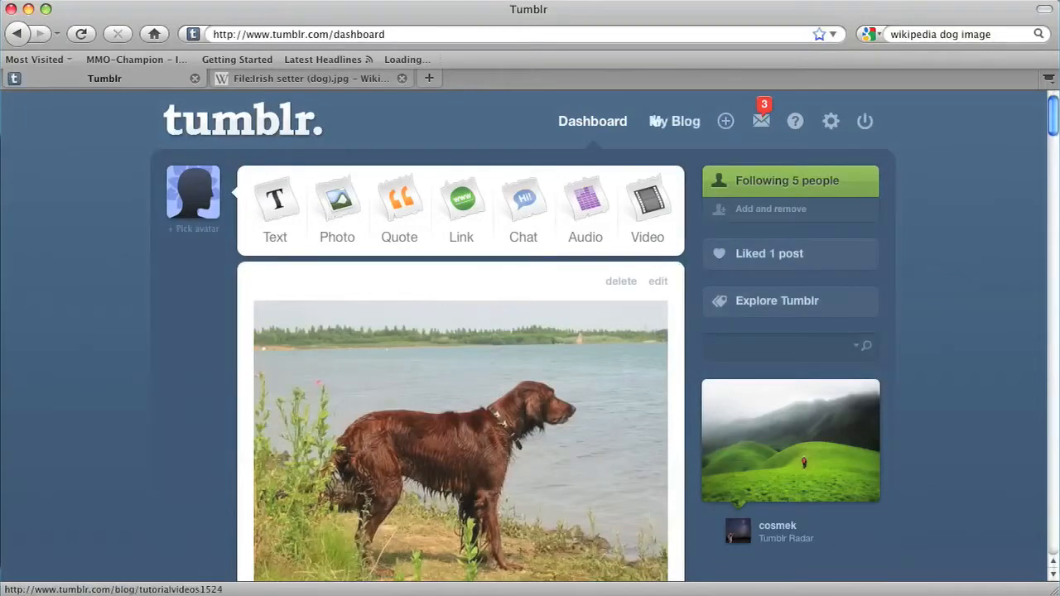
View the public blog page via My Blog, showing the new Irish Setter post
left_click(674, 121)
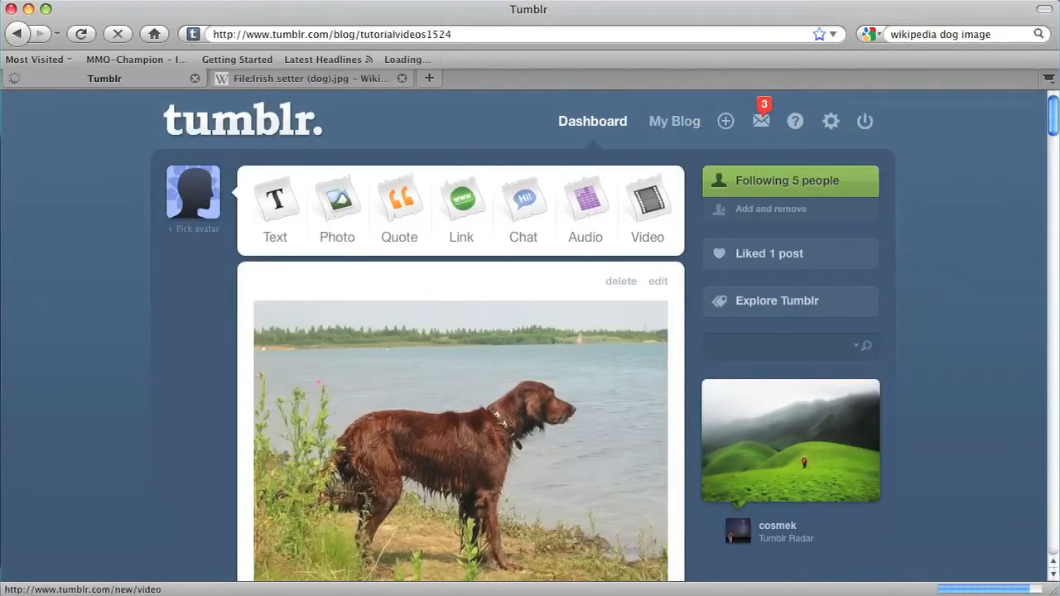
left_click(674, 120)
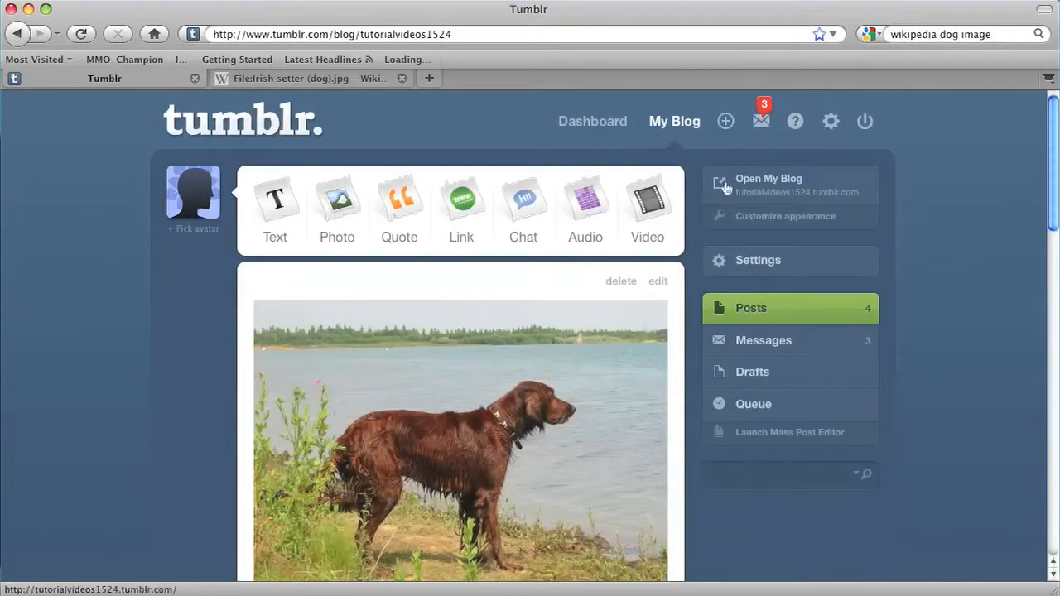
left_click(768, 179)
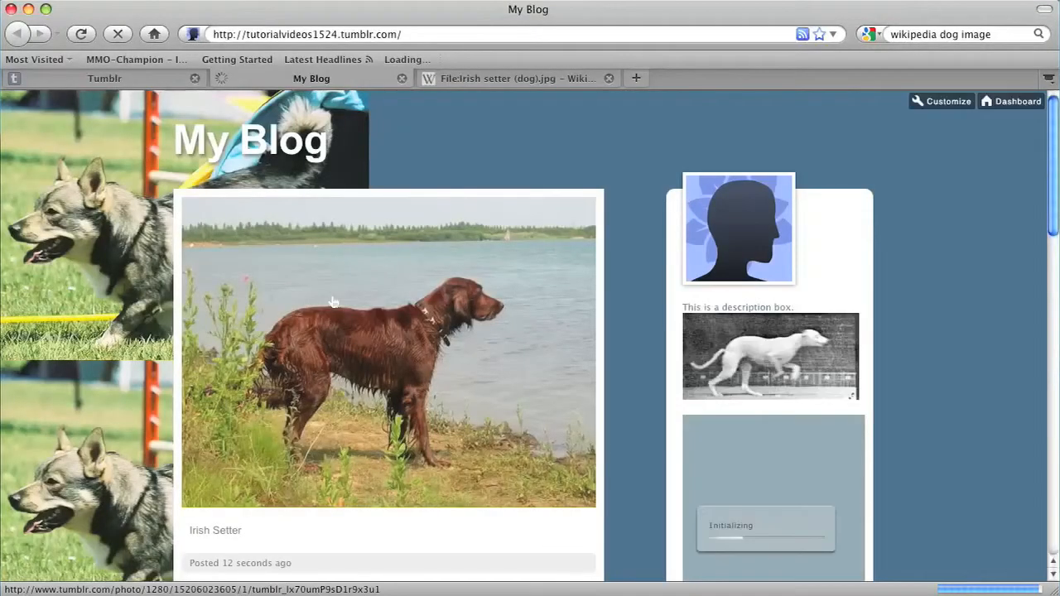